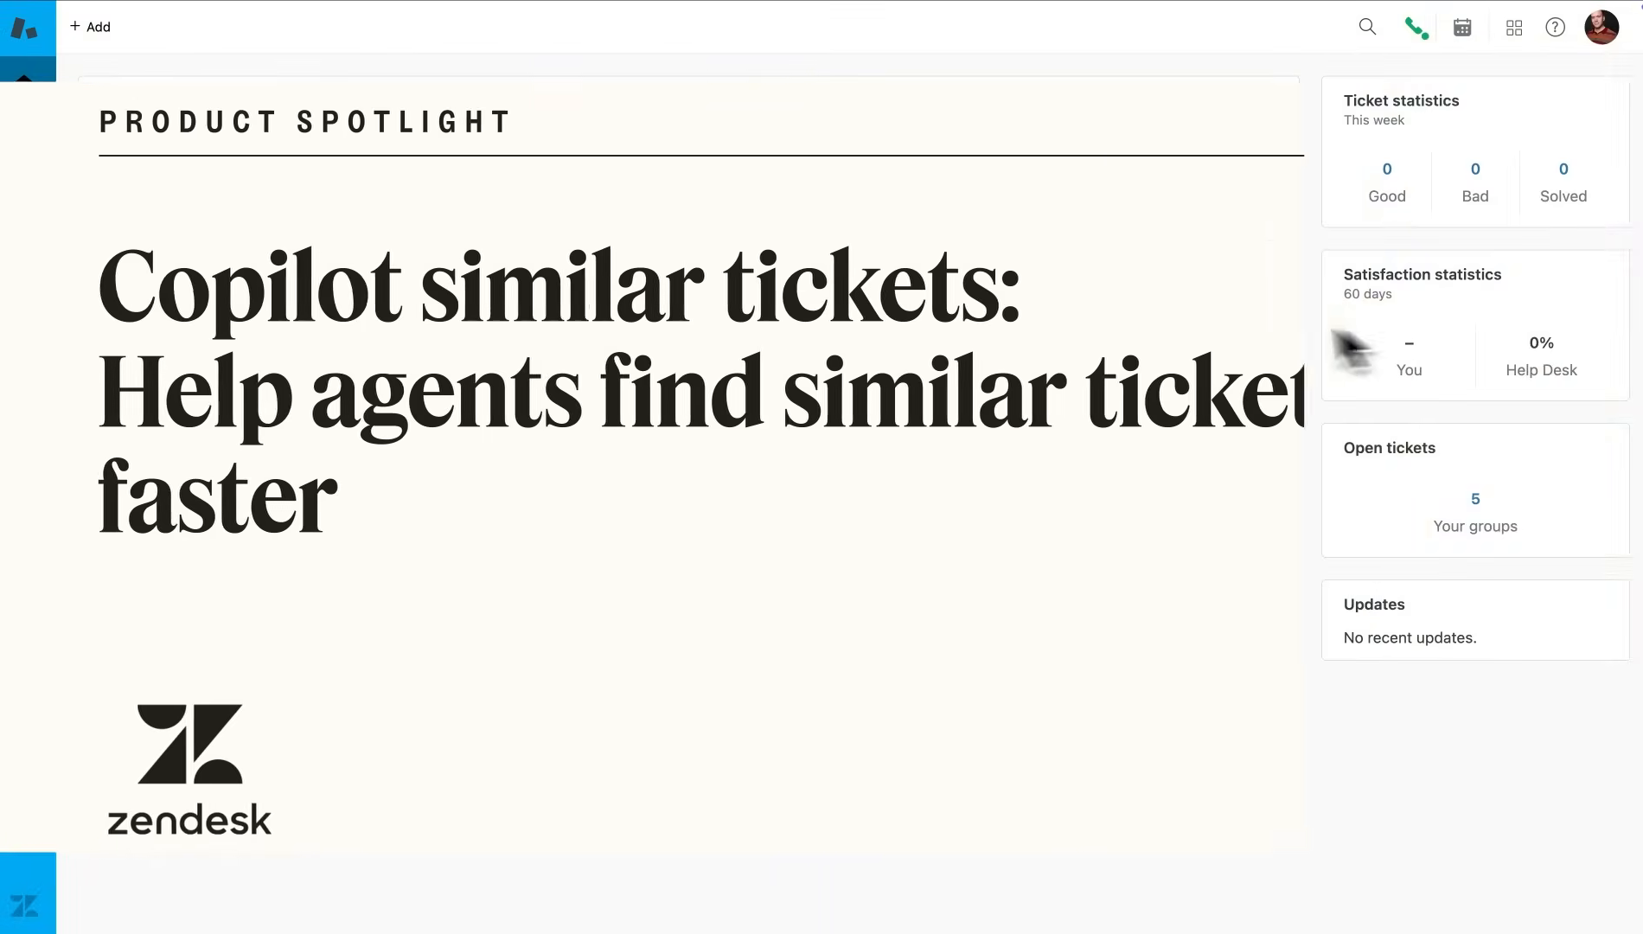
Go from the agent dashboard to Admin Center's Agent copilot suggestion settings.
left_click(29, 84)
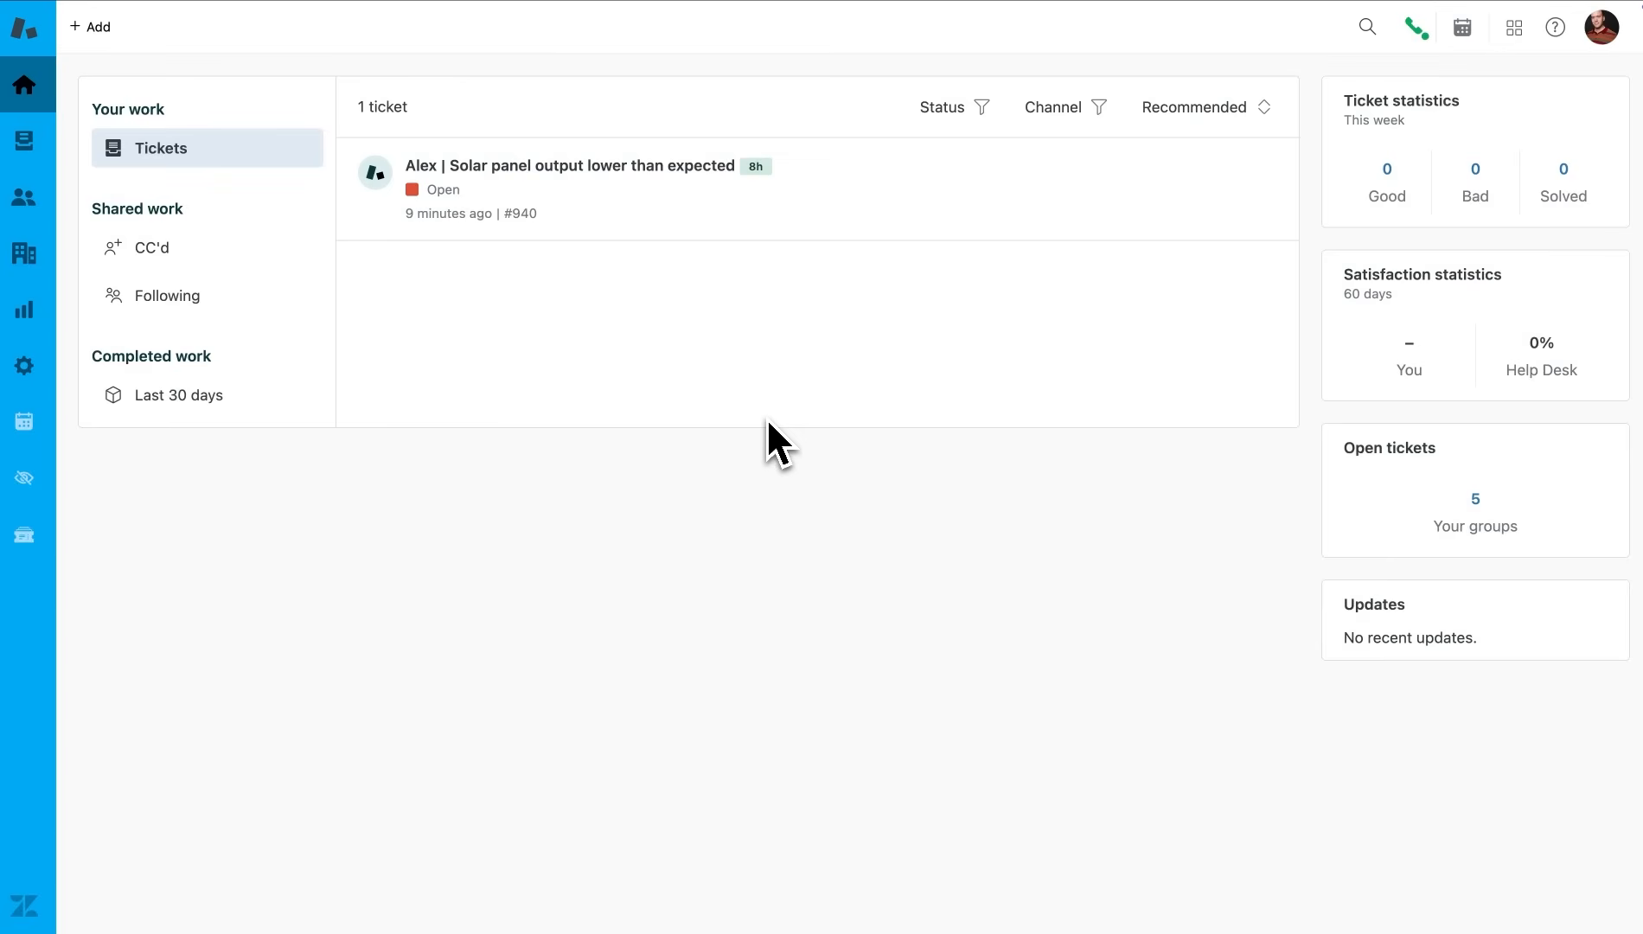
mouse_move(900, 228)
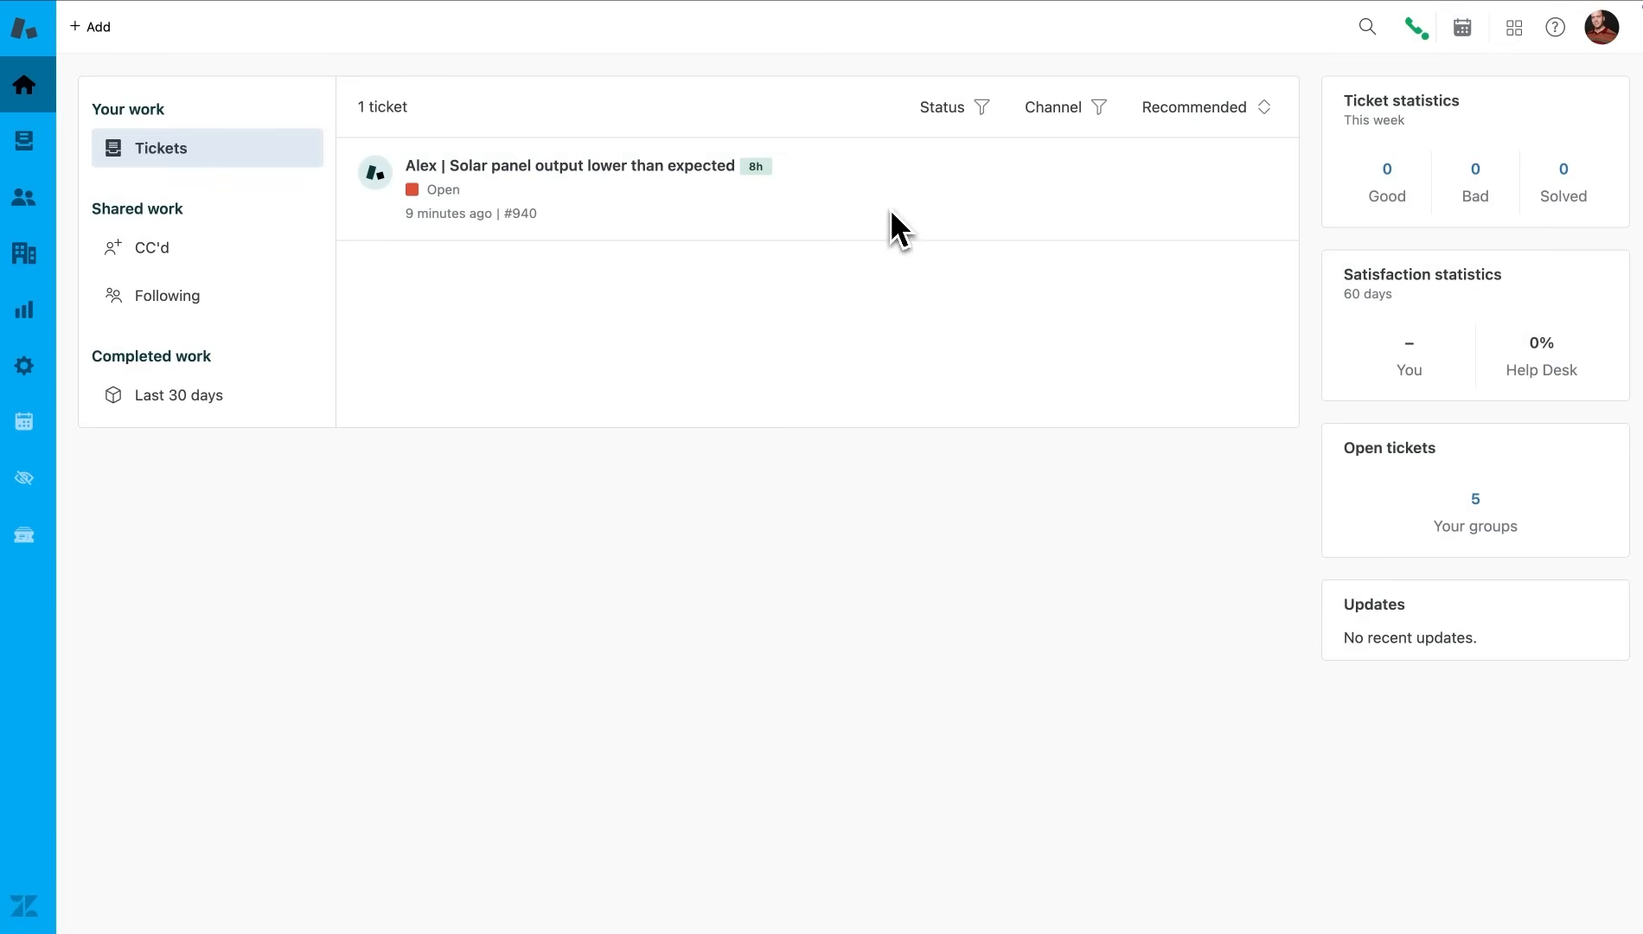
left_click(569, 166)
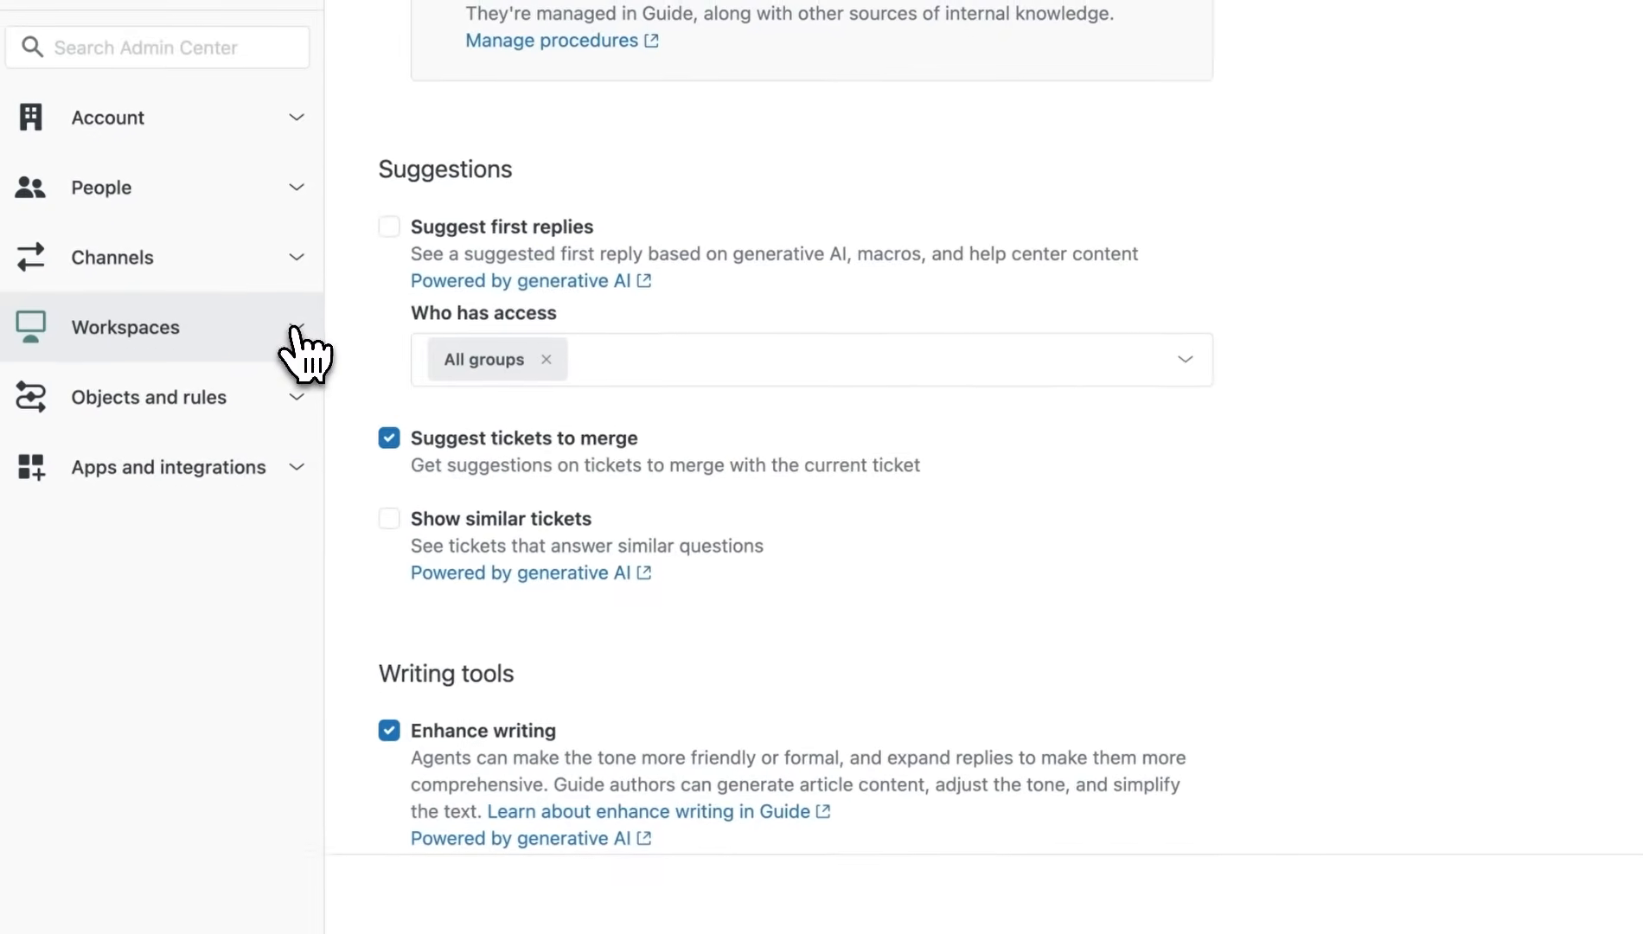
Expand the Workspaces group and tick 'Show similar tickets' for agents.
left_click(126, 326)
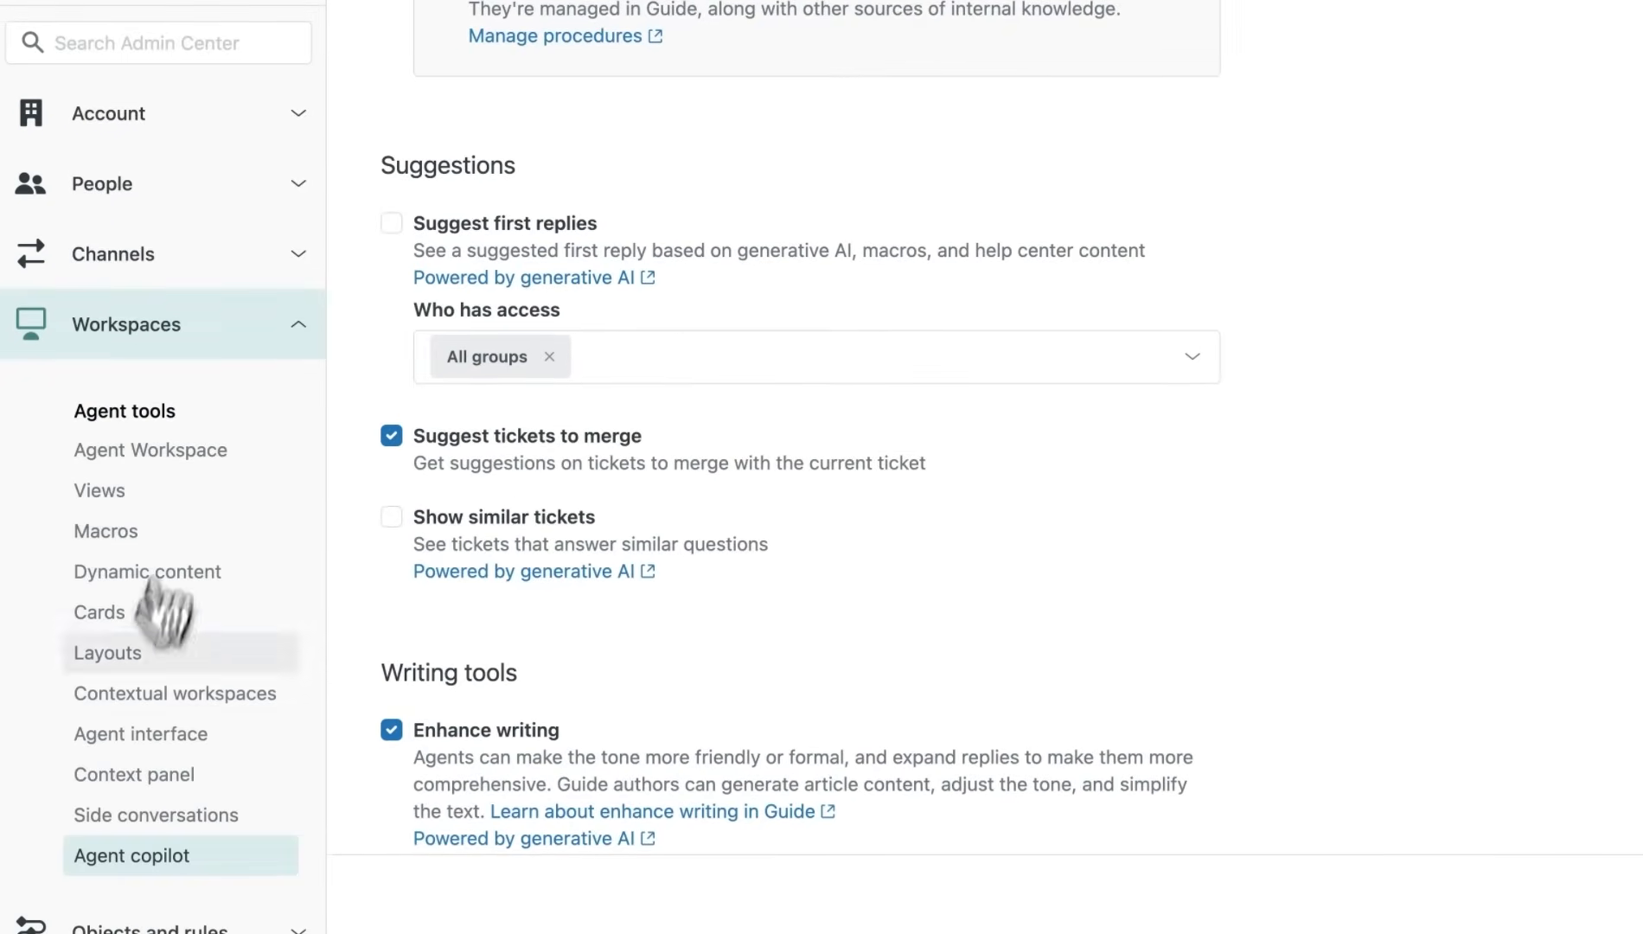
scroll("down", 3)
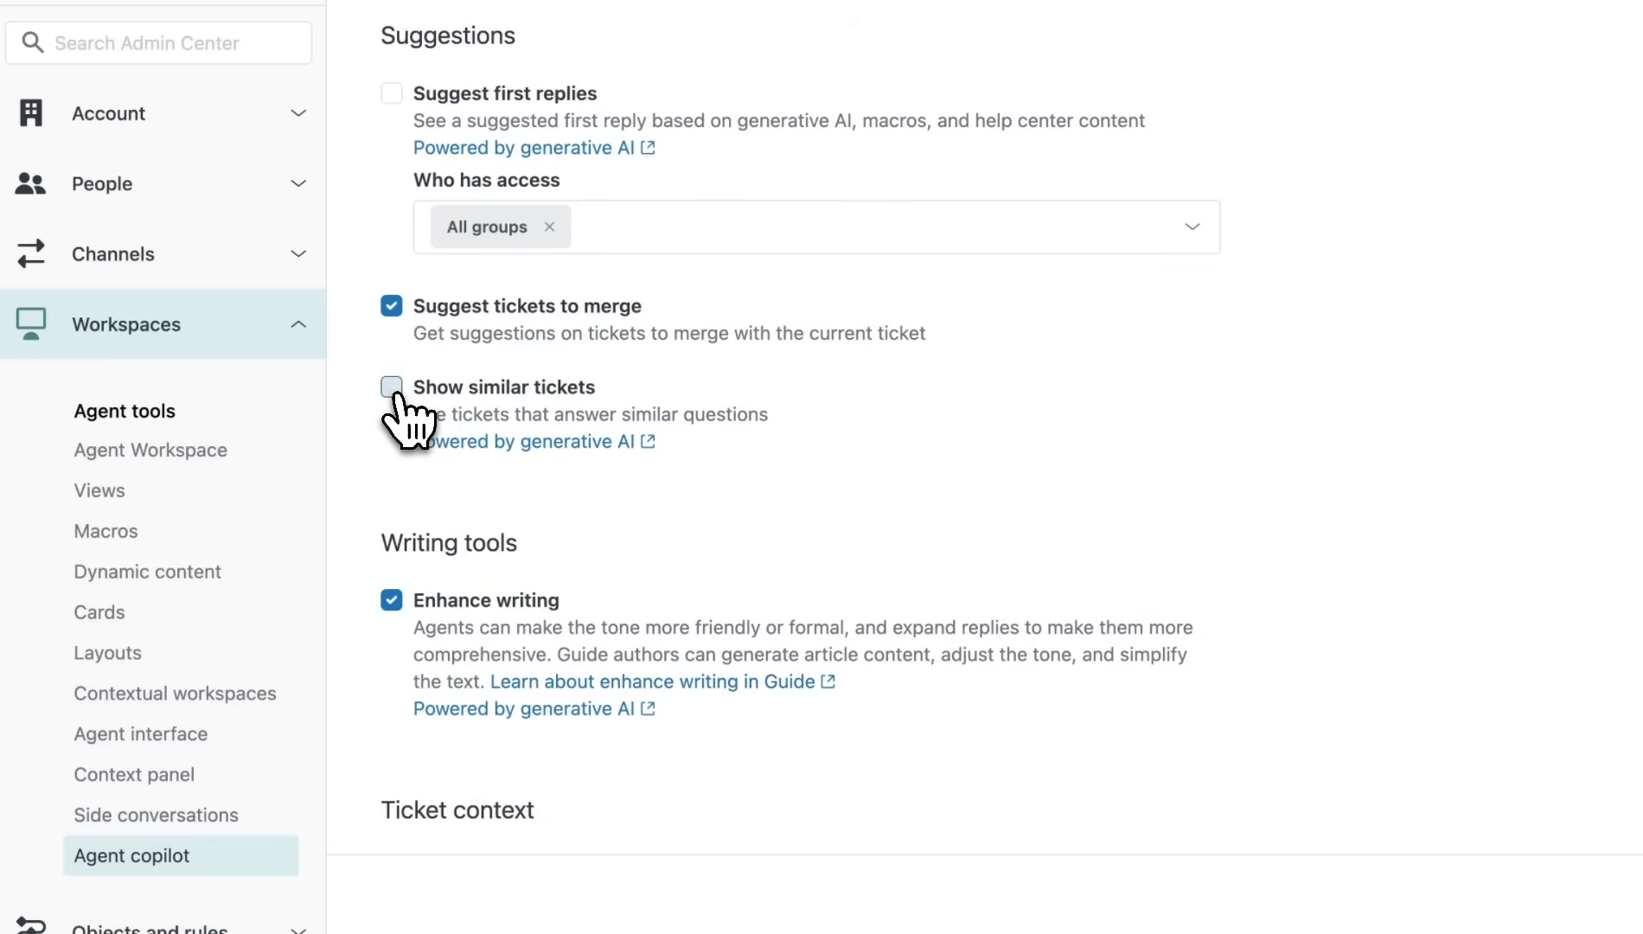
left_click(391, 387)
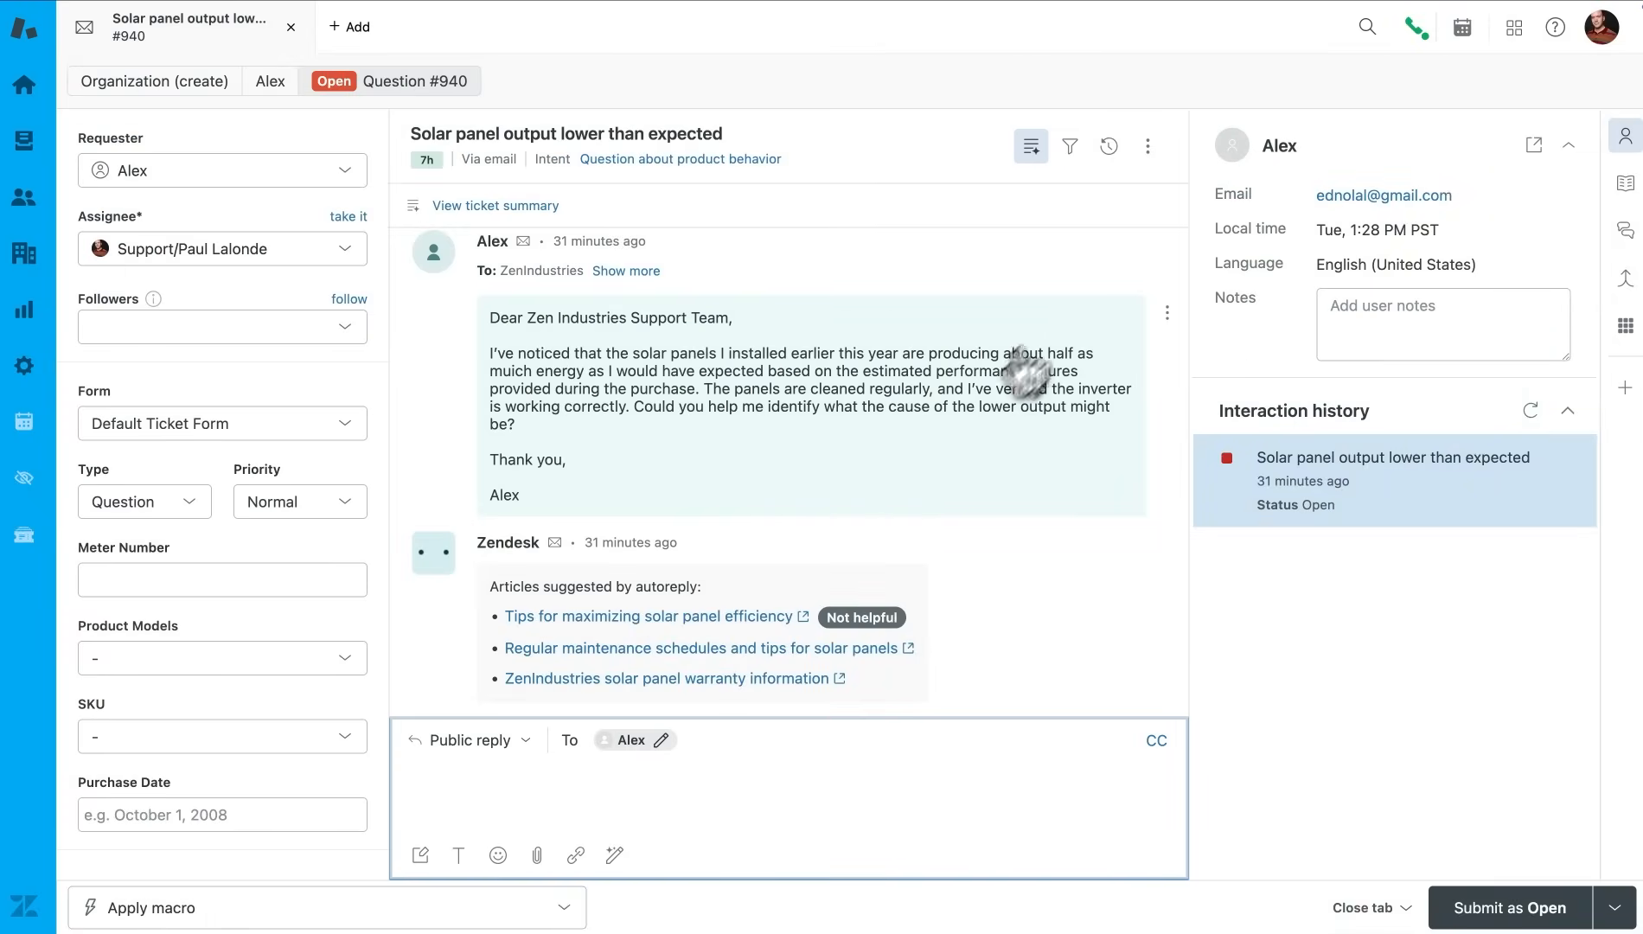
mouse_move(1291, 168)
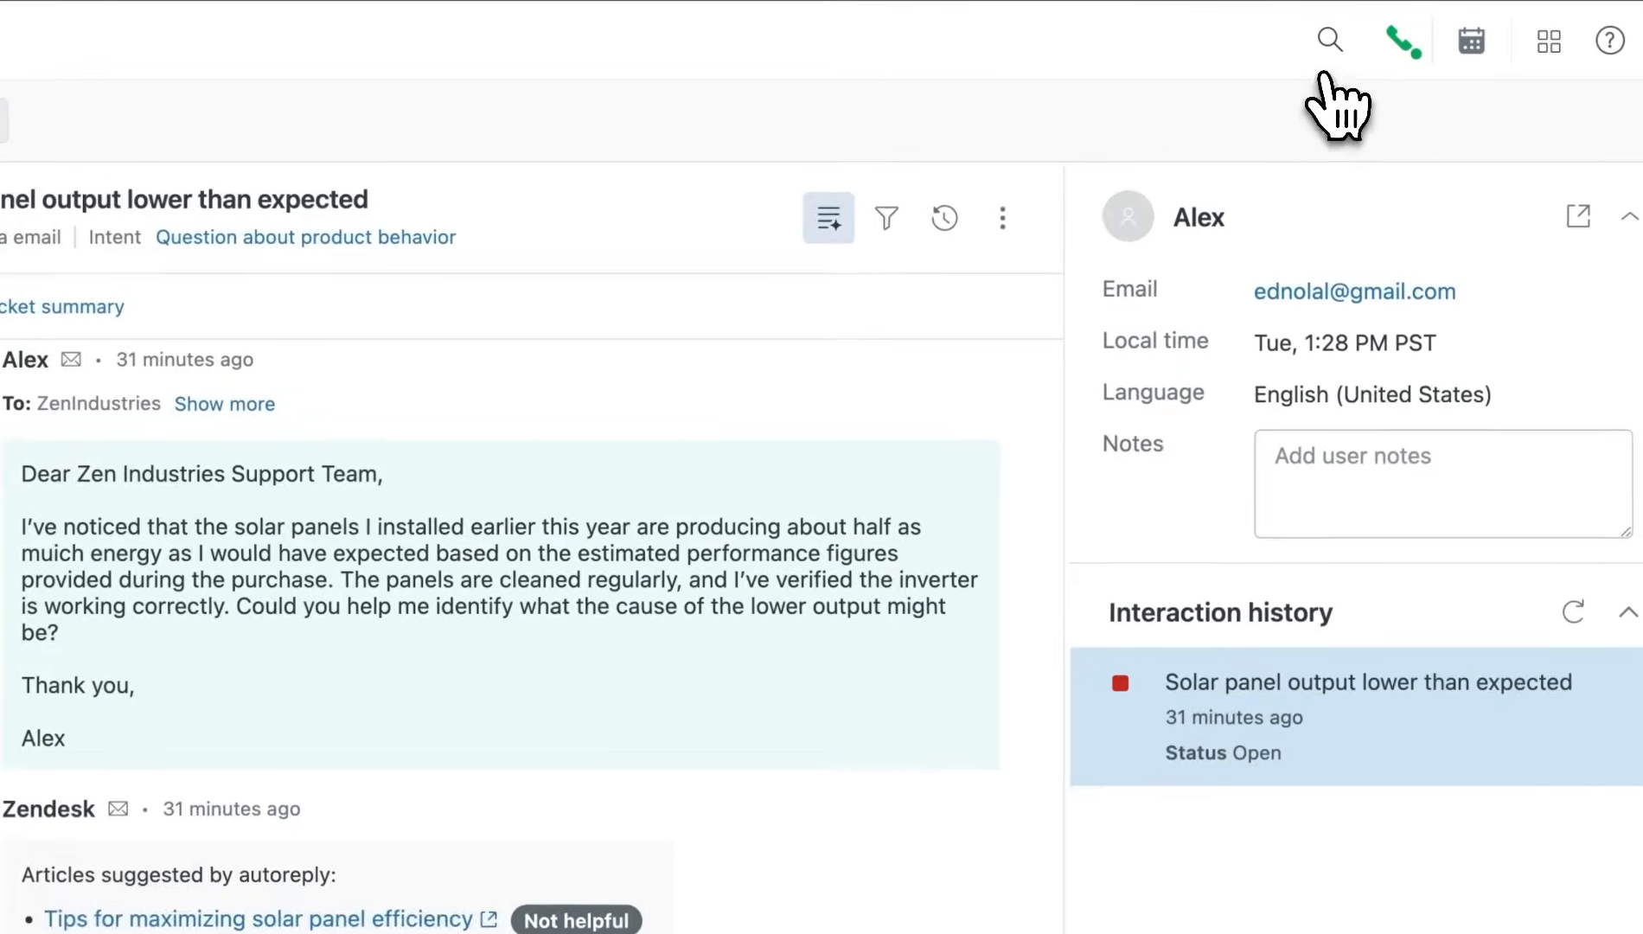
Search Support filtered to Tickets, revealing two tickets similar to #940 about reduced output.
left_click(1328, 40)
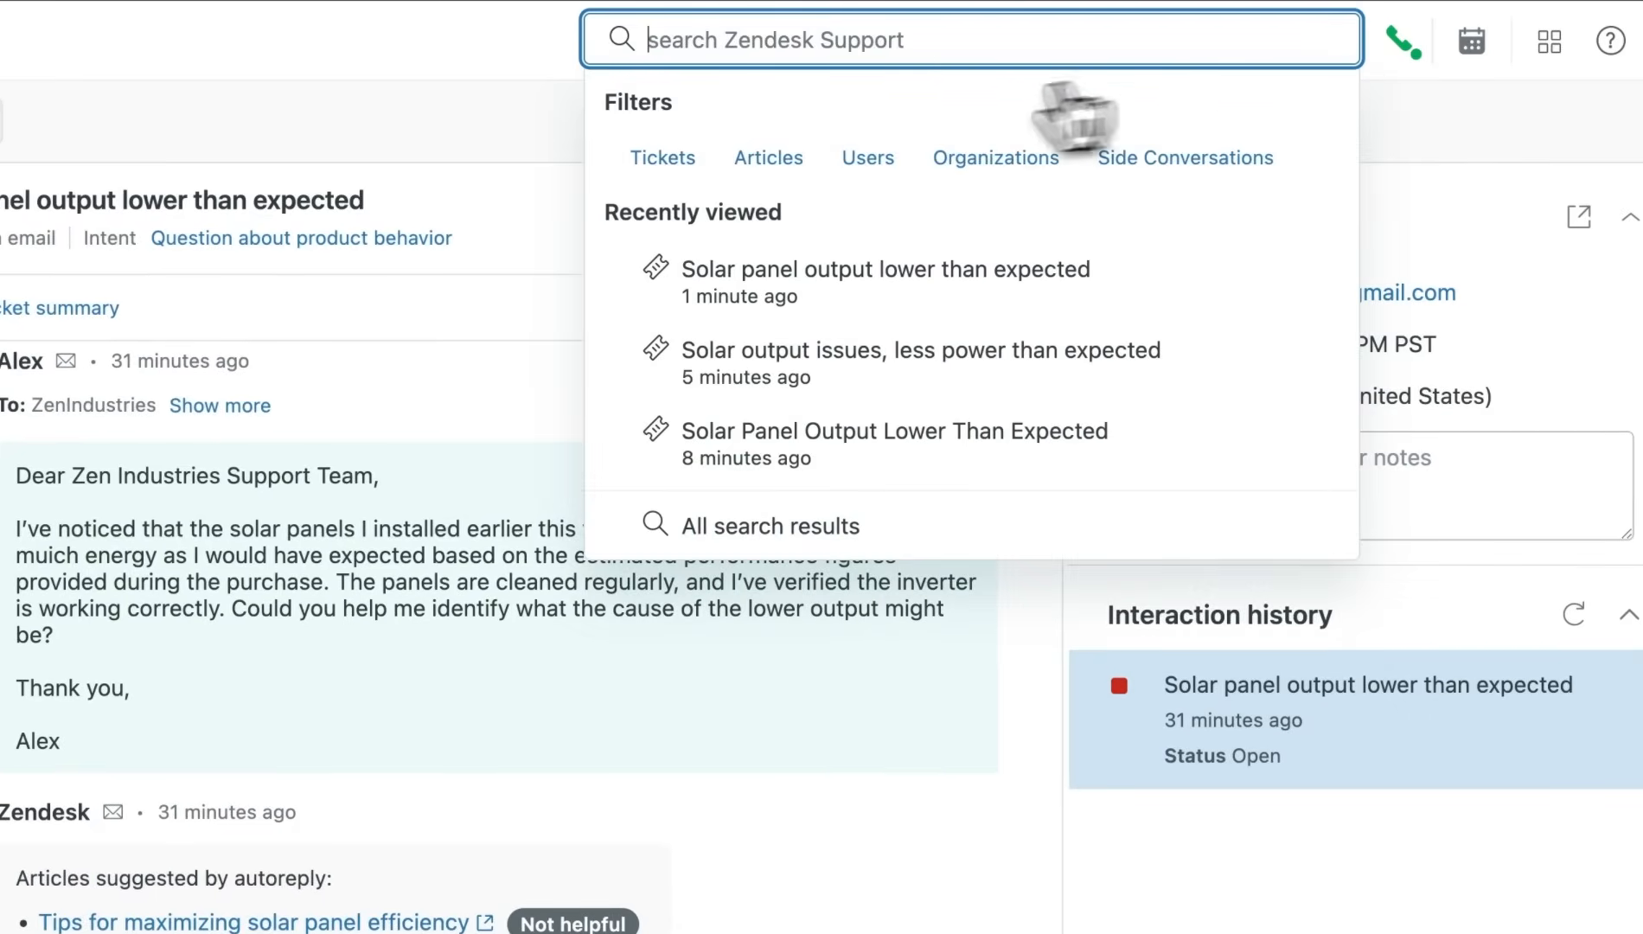
left_click(662, 158)
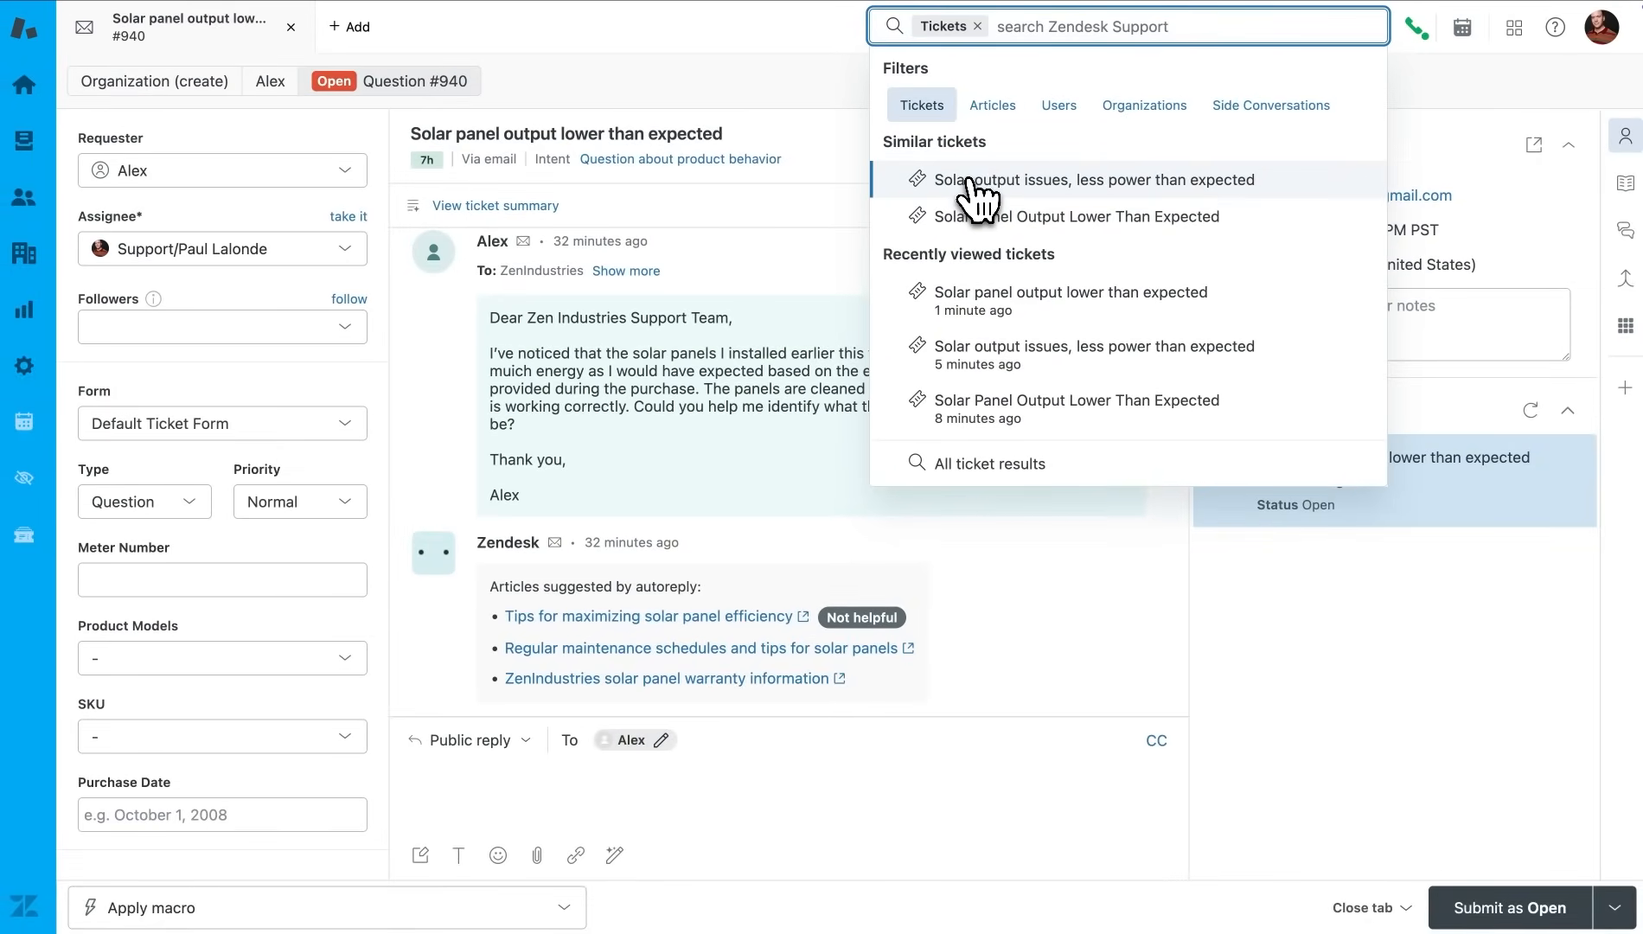
Open solved ticket #938, generate its summary, and select the agent's shading advice.
left_click(1098, 179)
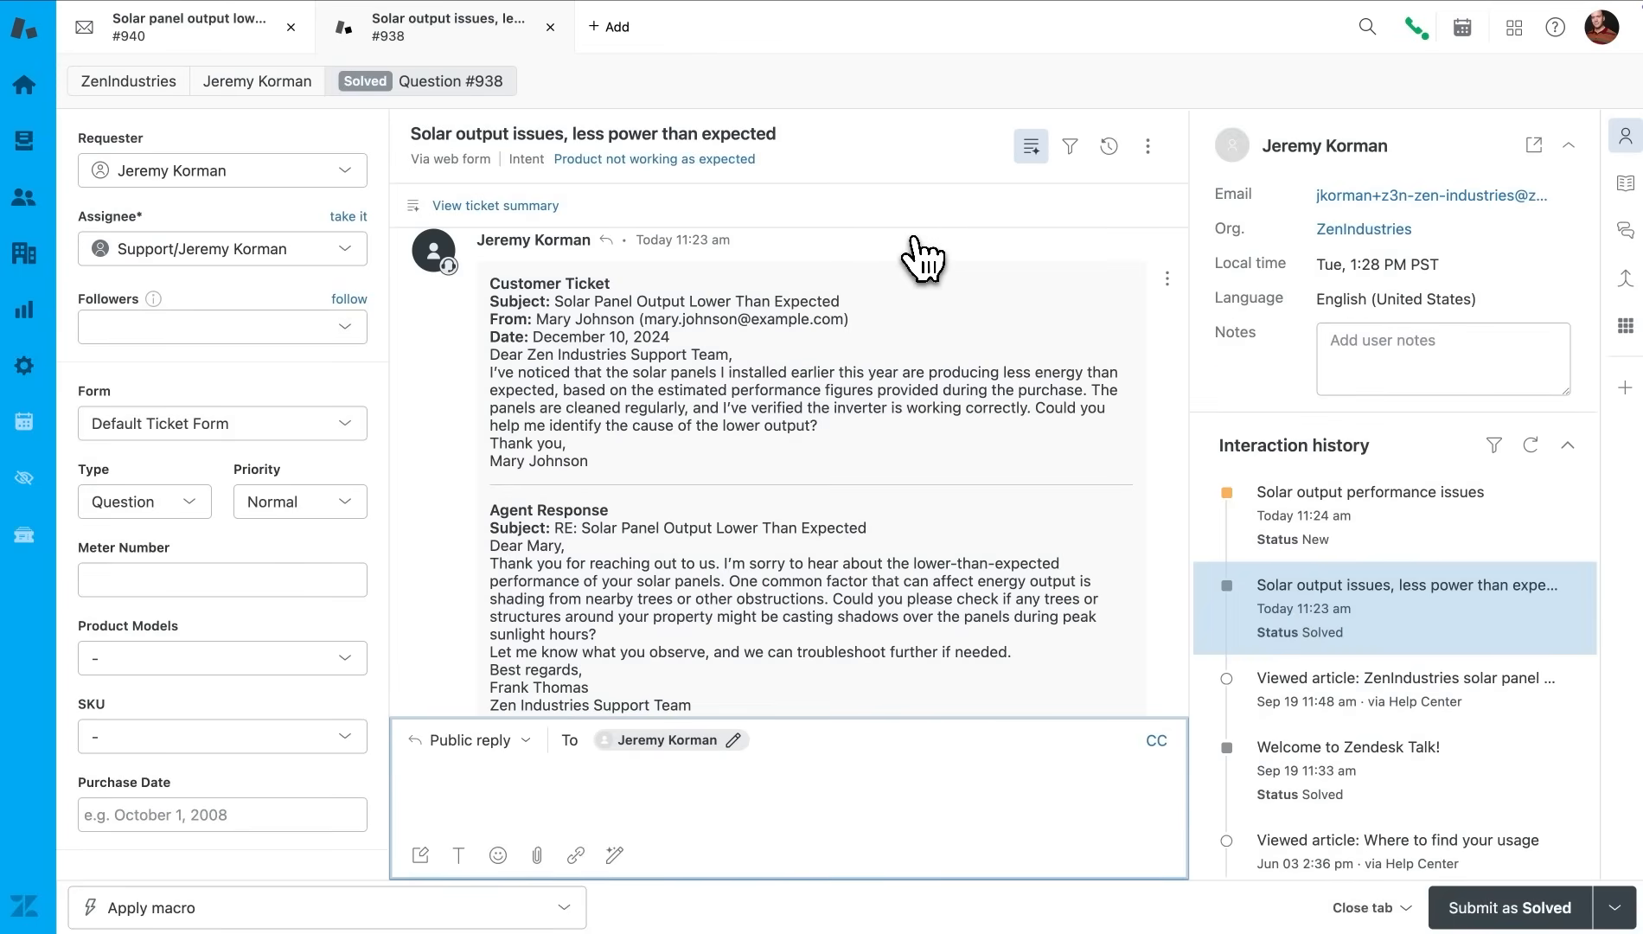
mouse_move(494, 206)
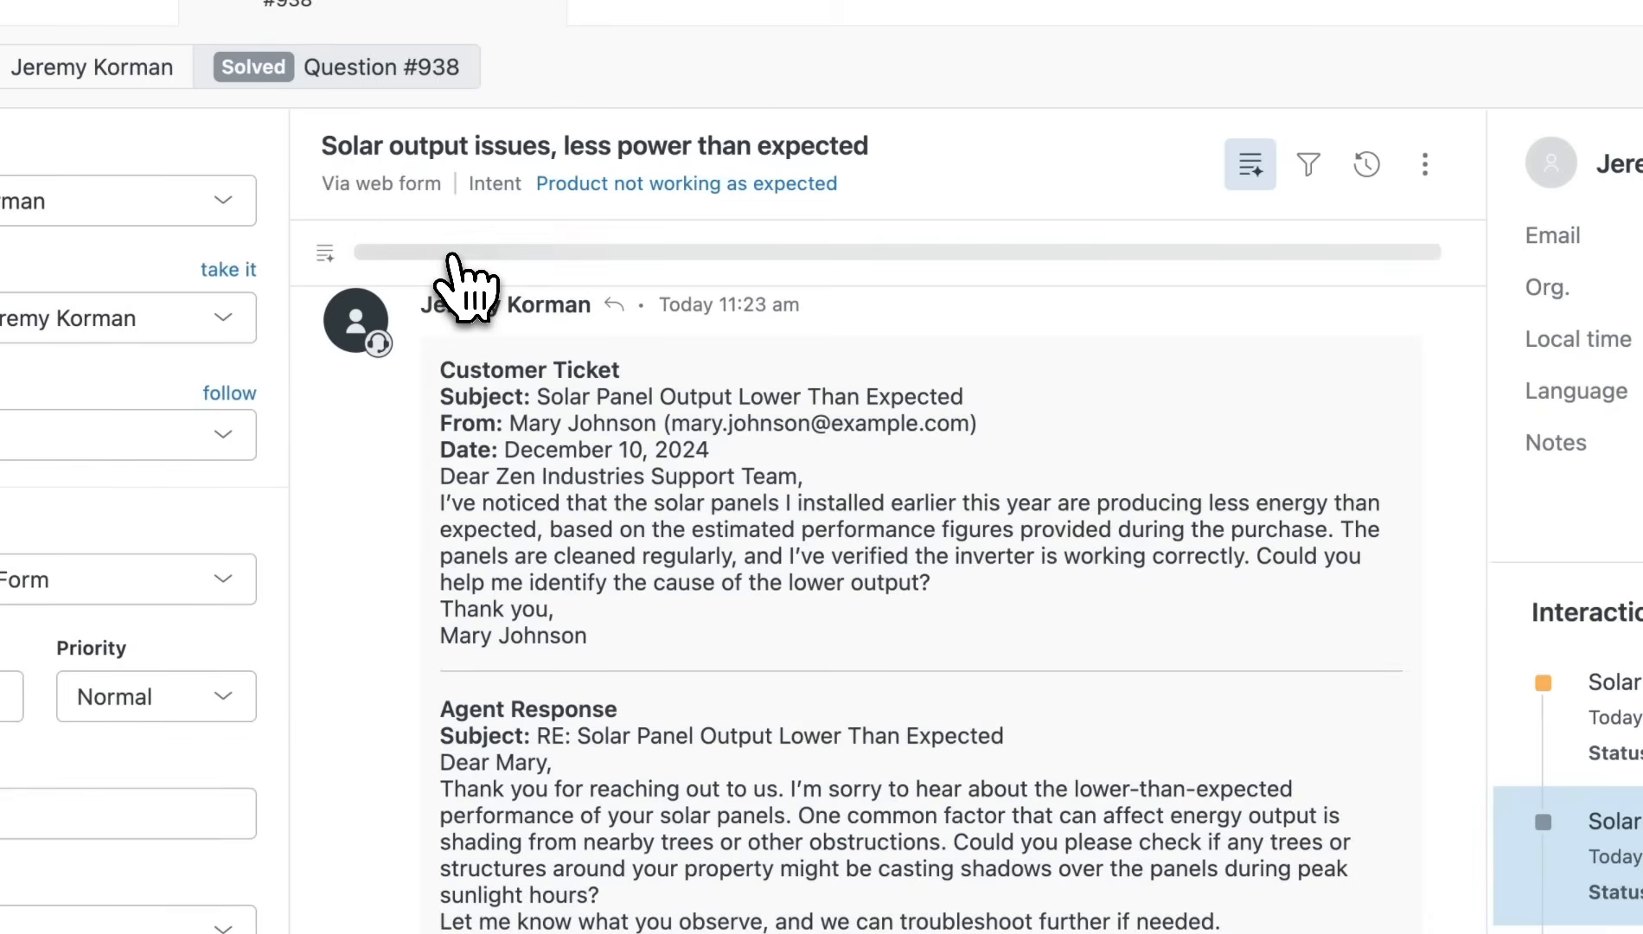
left_click(323, 252)
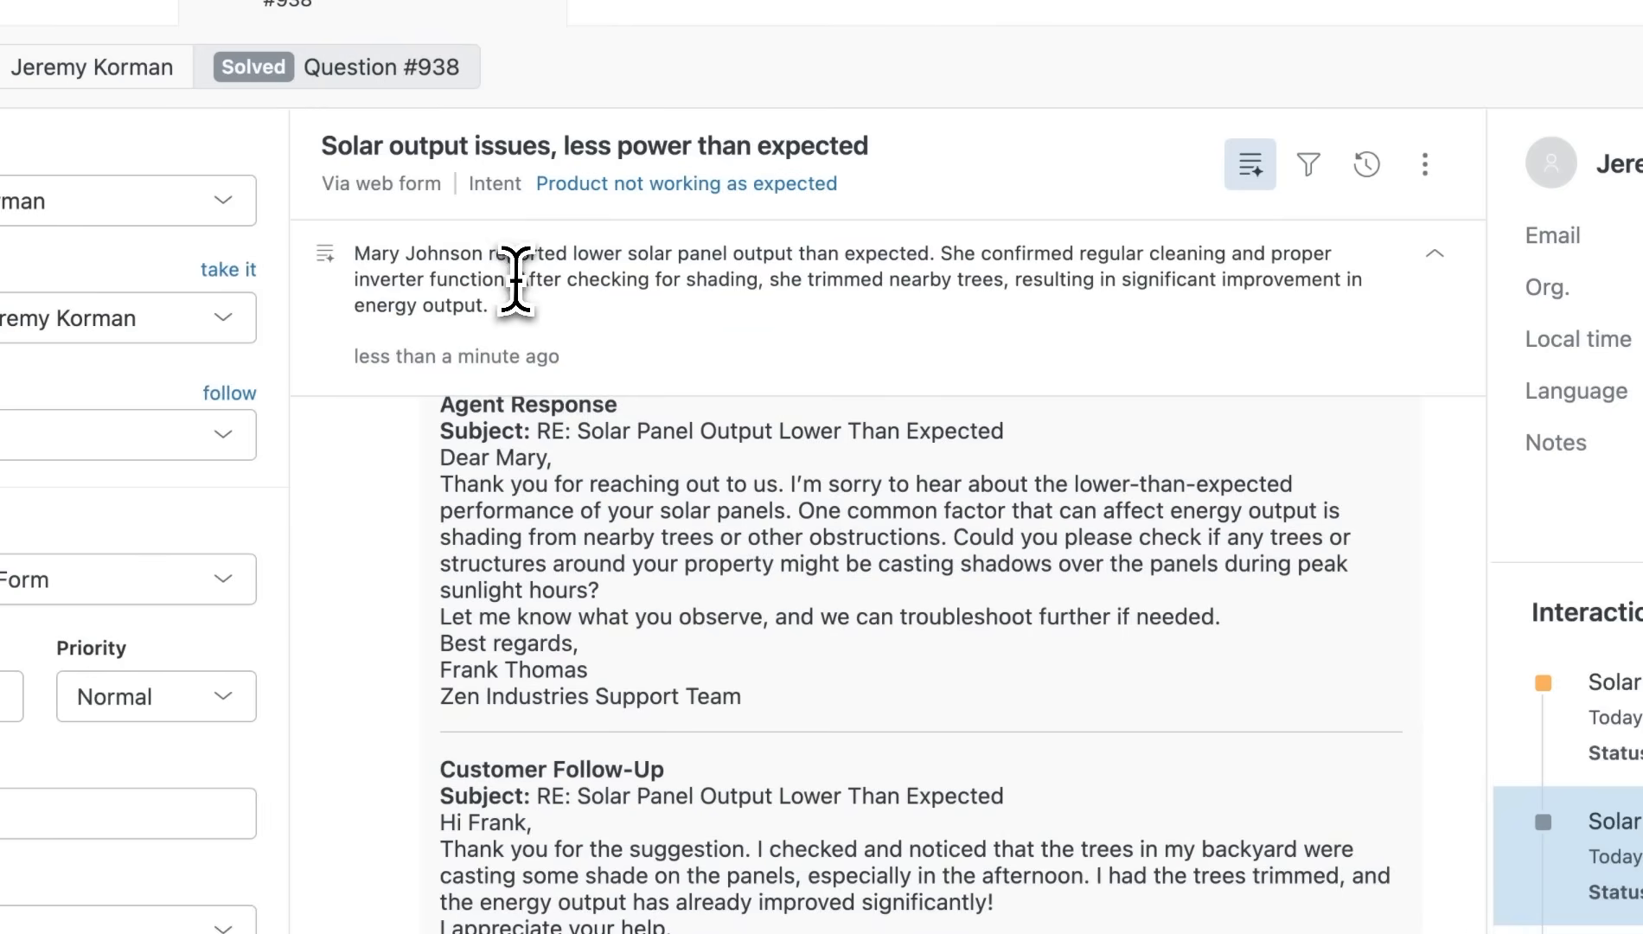
left_click_drag(520, 280, 751, 280)
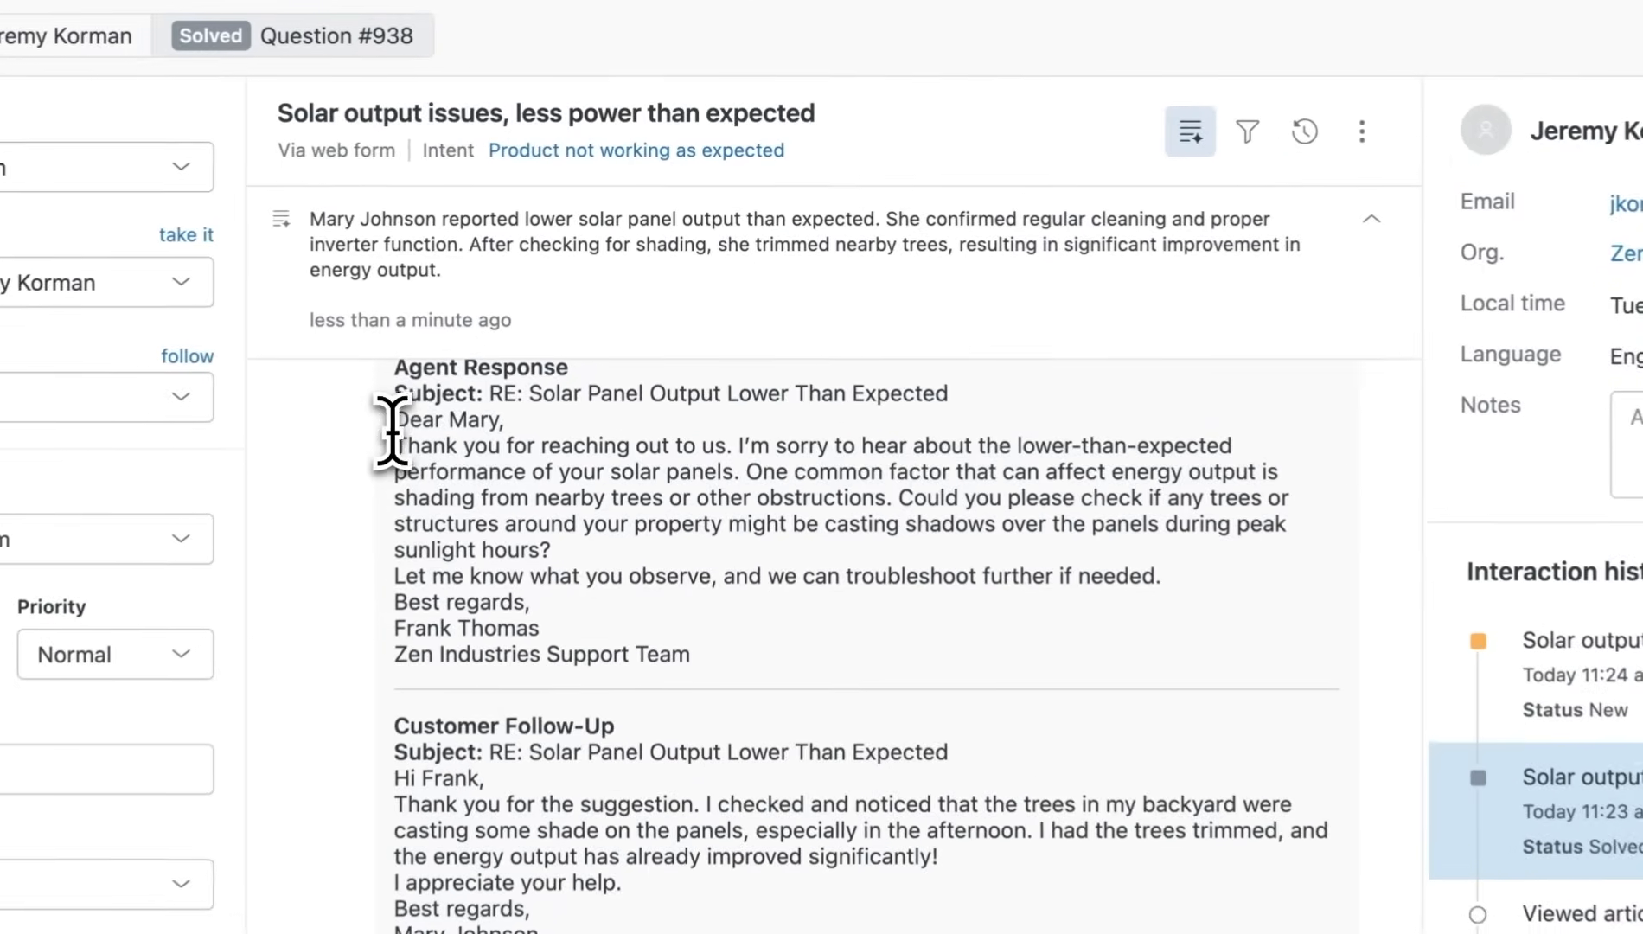
left_click_drag(391, 445, 1167, 582)
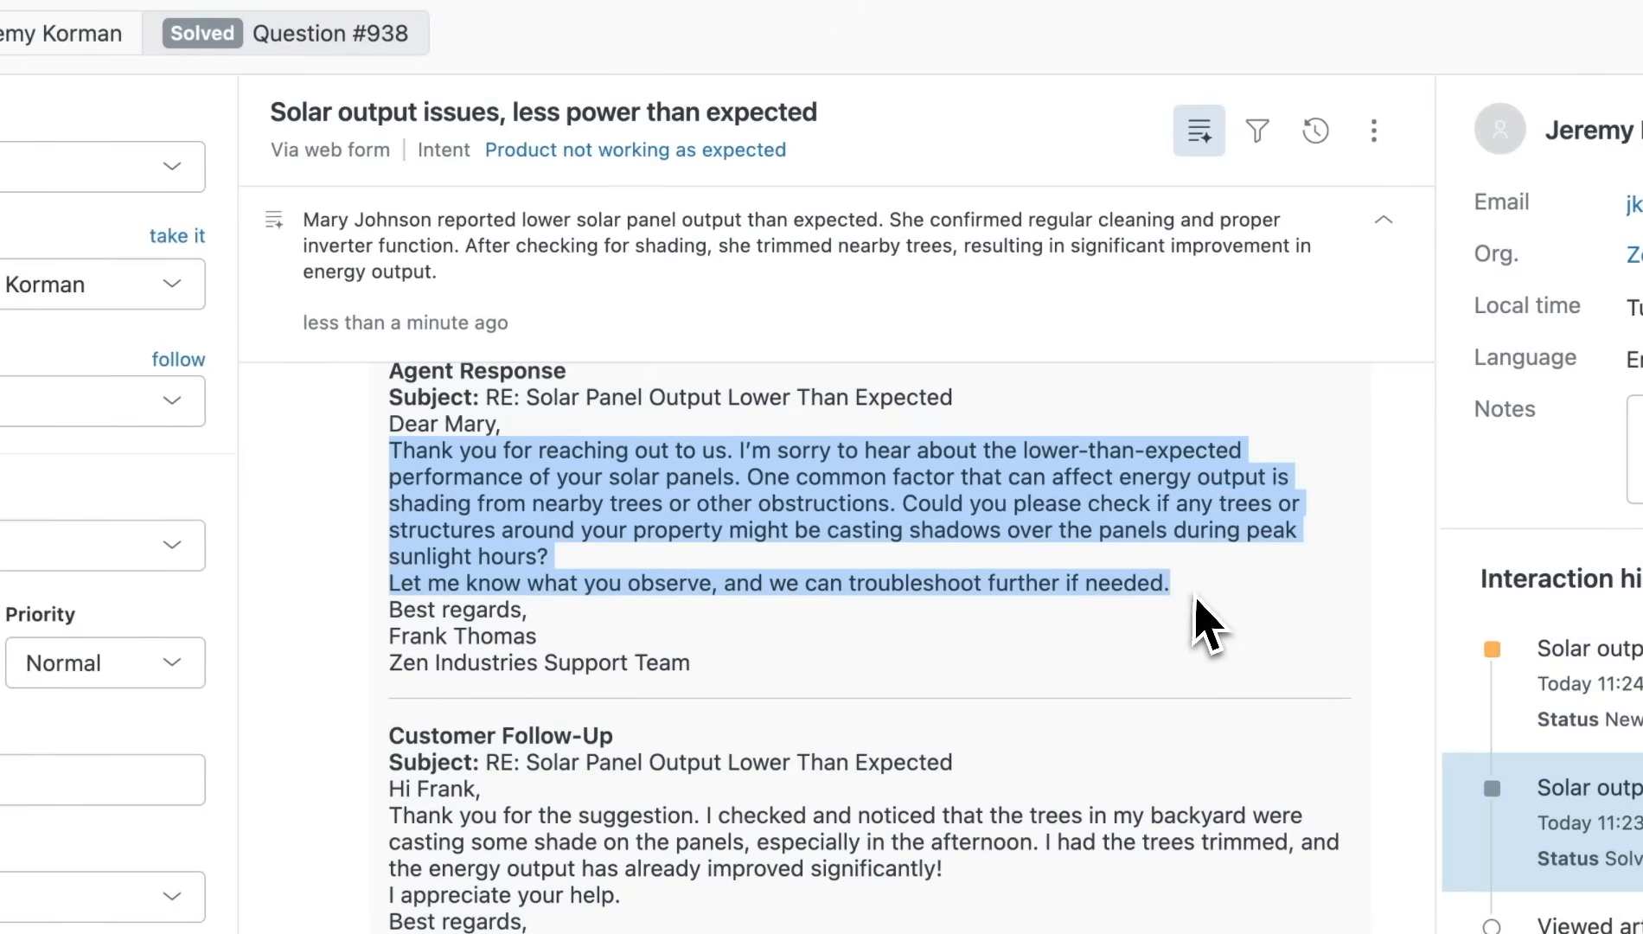
mouse_move(1063, 555)
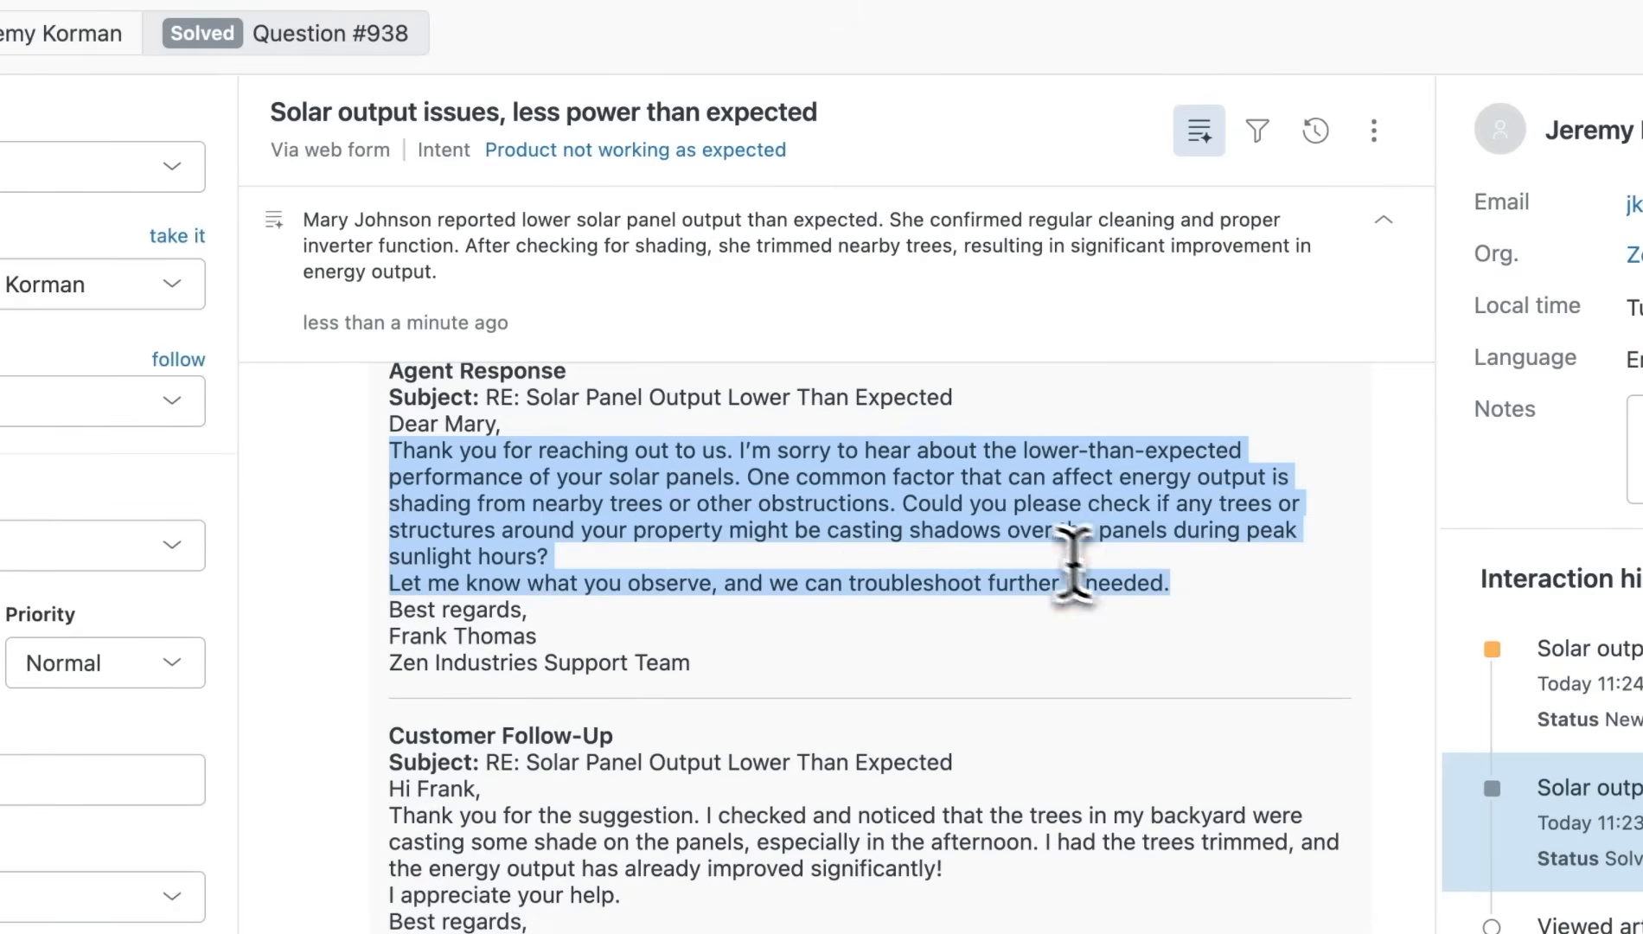
mouse_move(1001, 579)
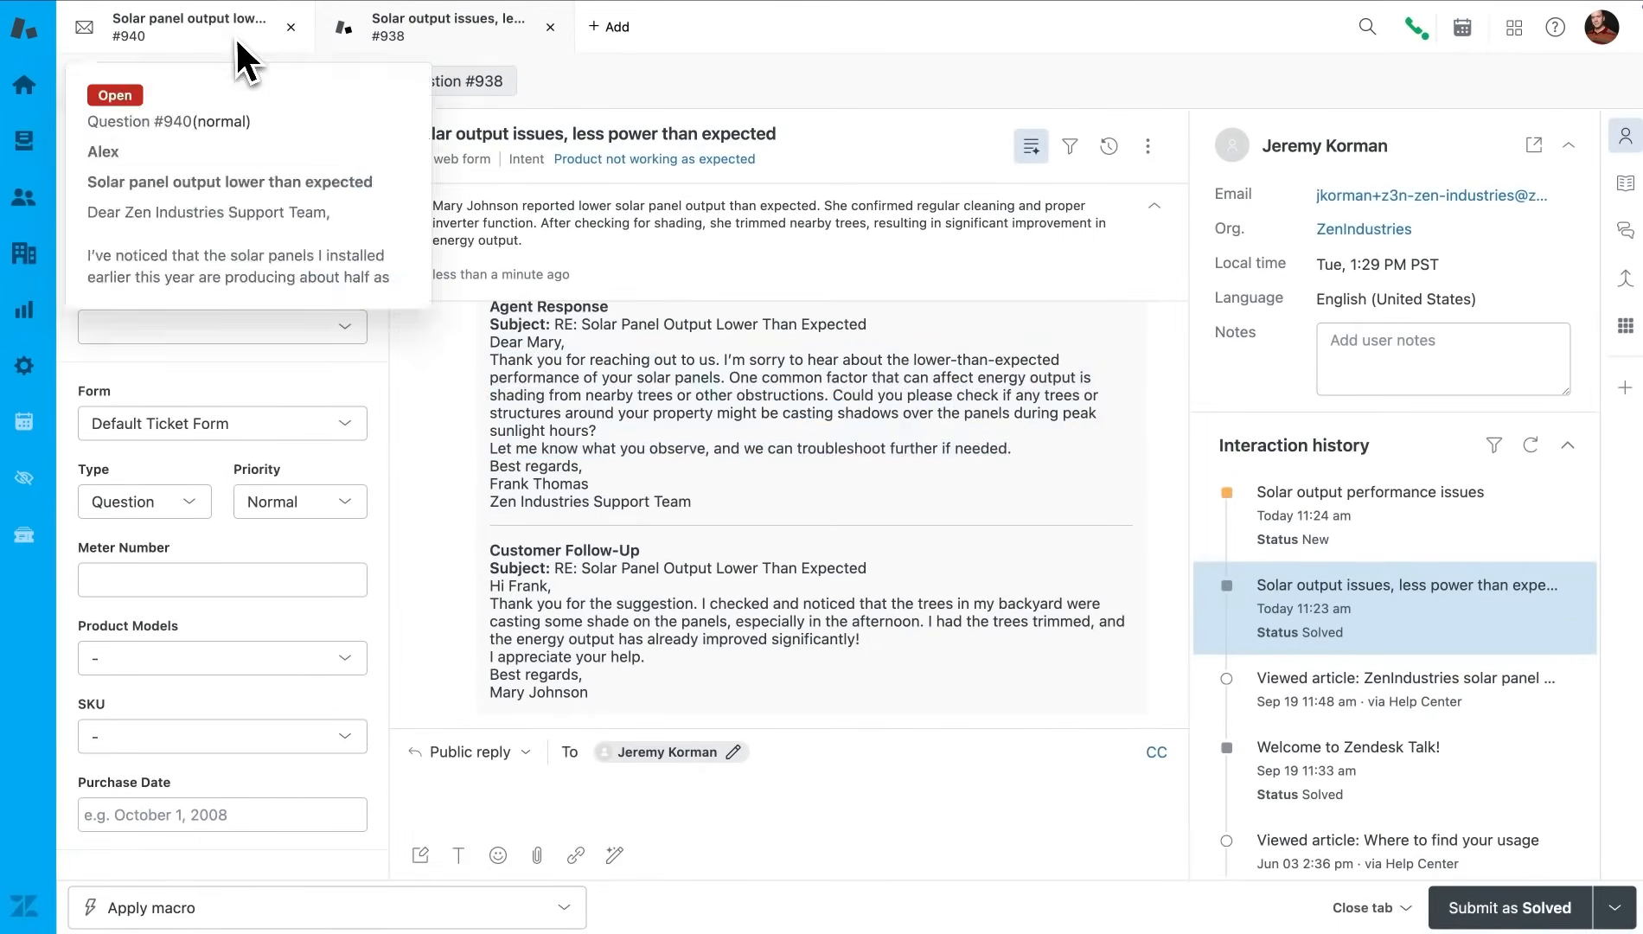
Reply on #940 with 'Hi Alex,', the shading advice and 'Regards Paul', submitted as Solved.
left_click(188, 25)
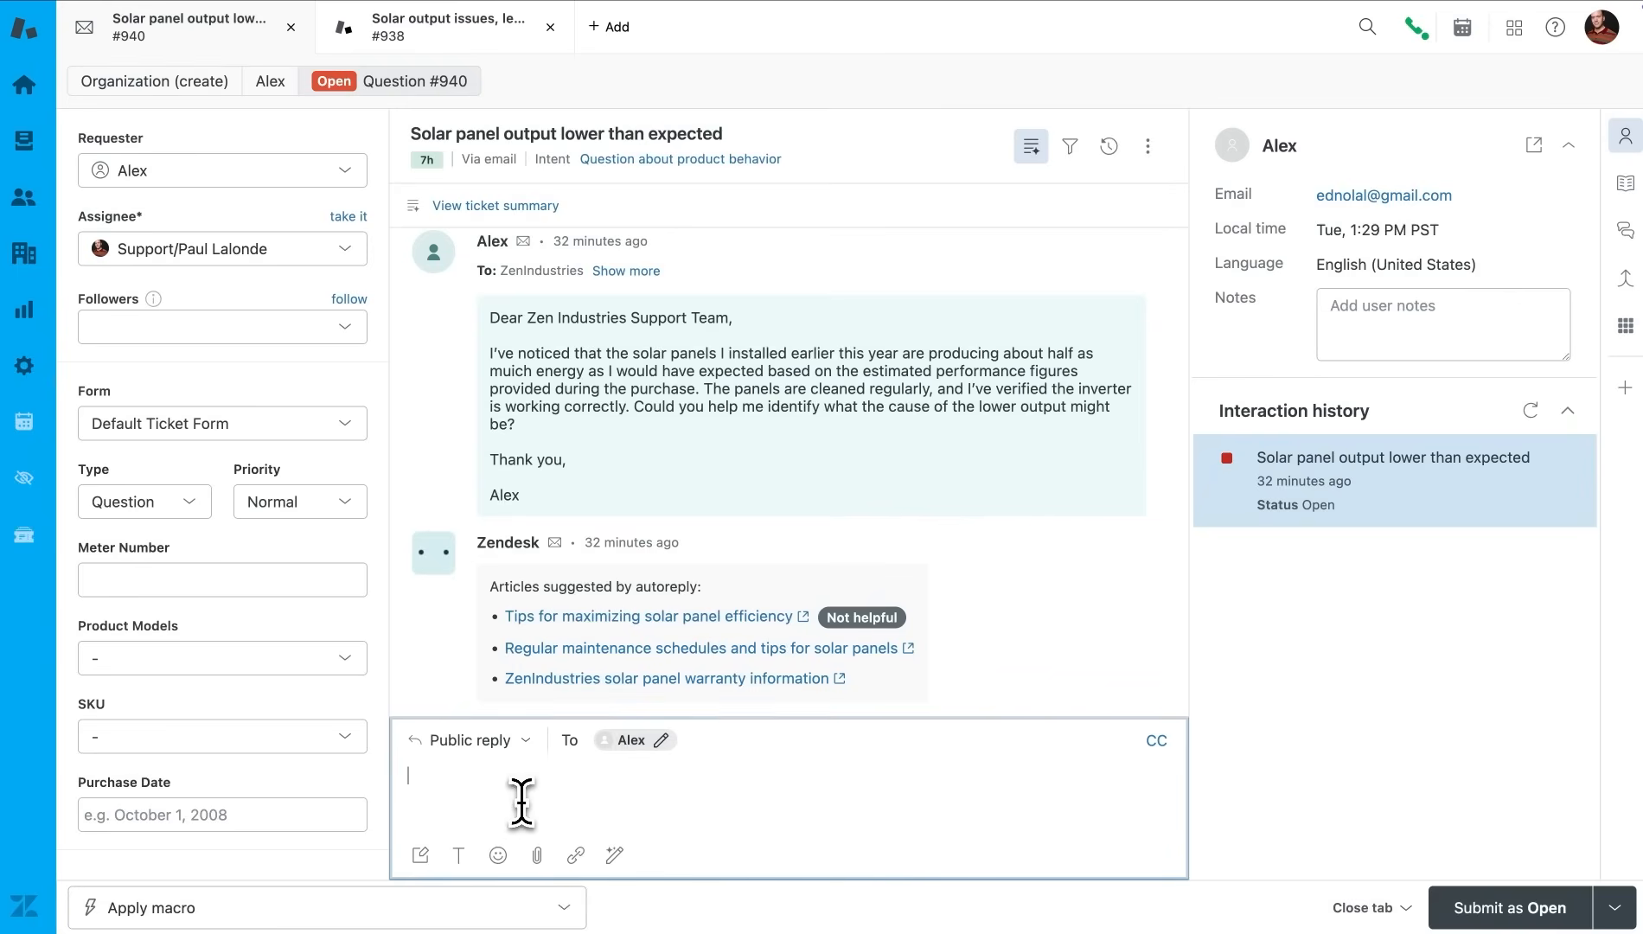
type("Hi Alex,")
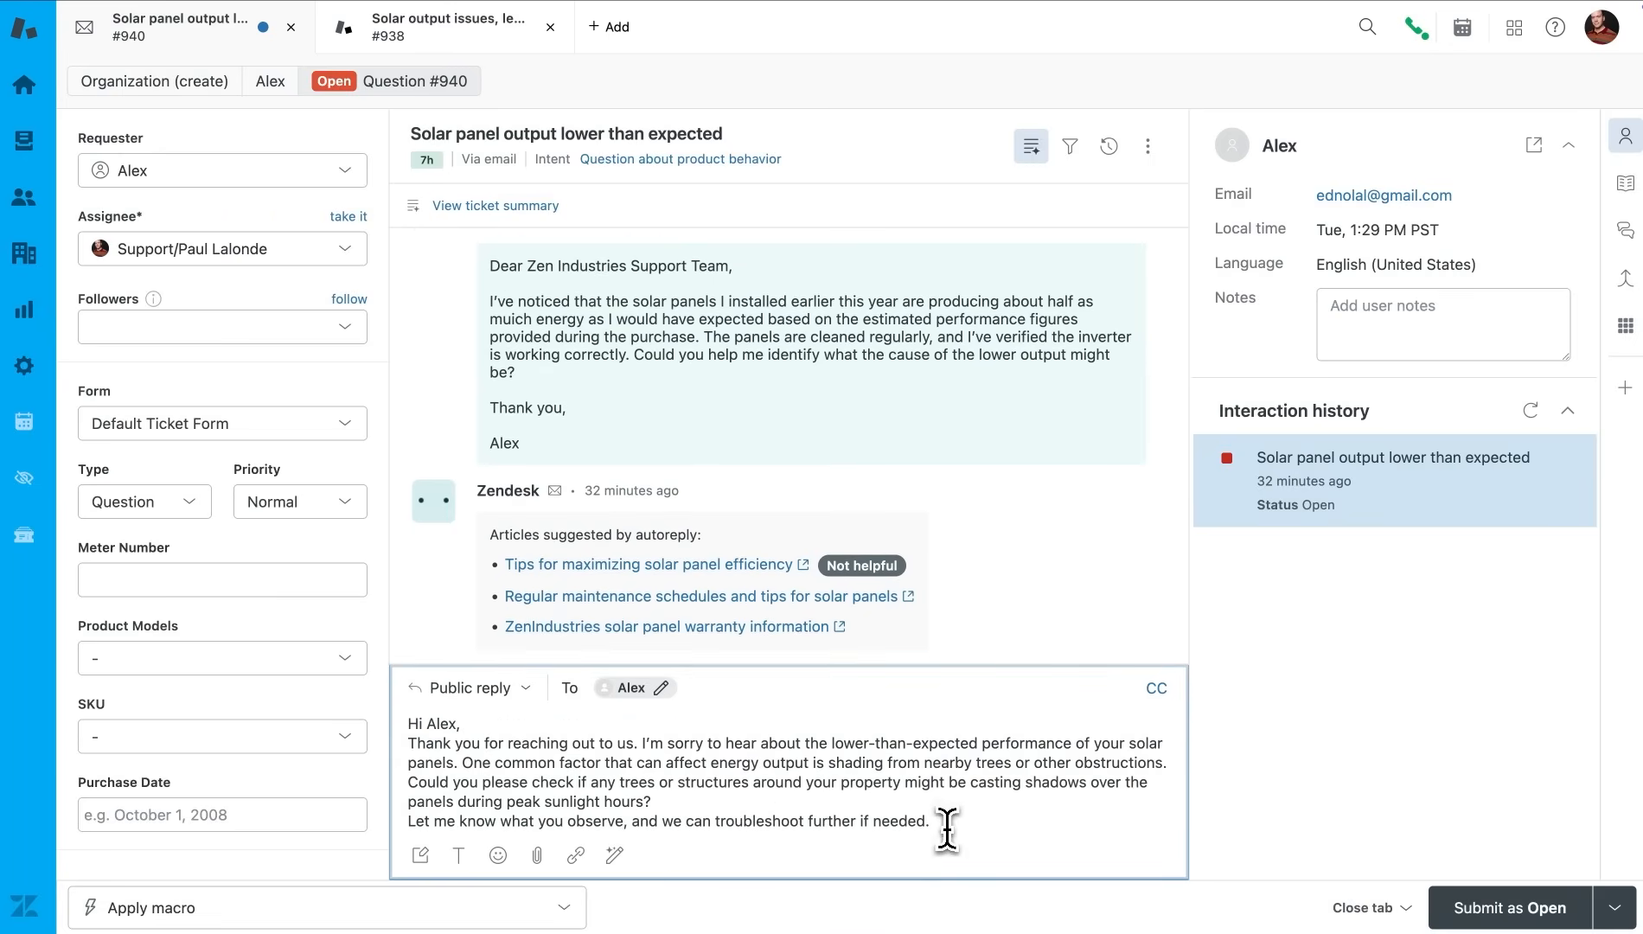
type("Regards")
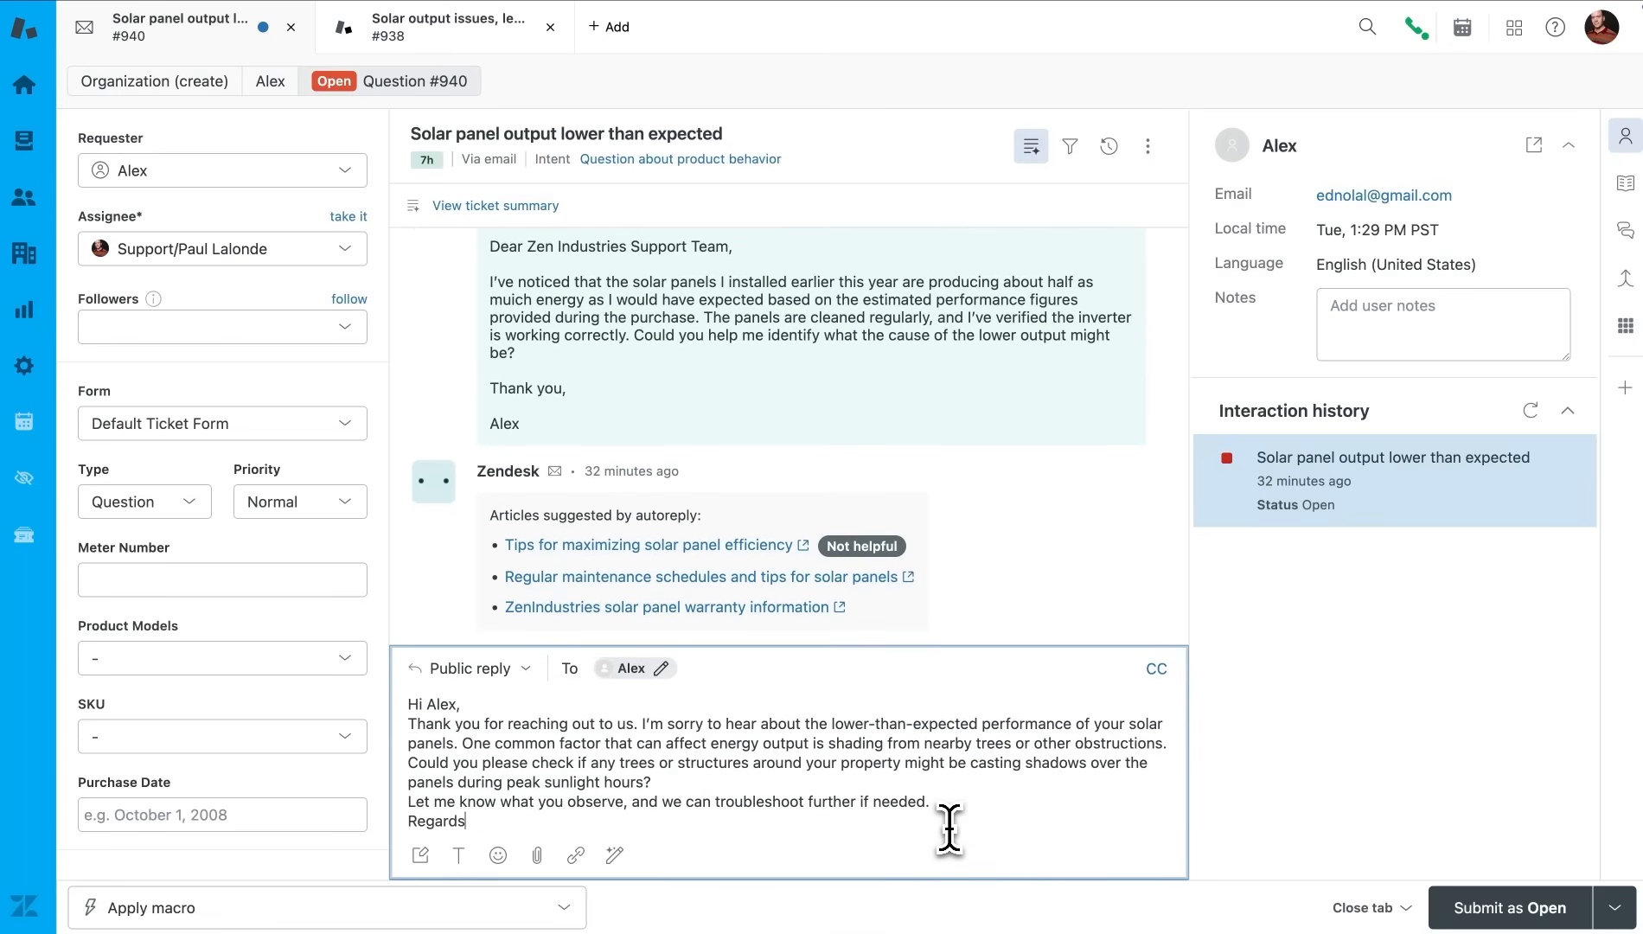
type("Paul")
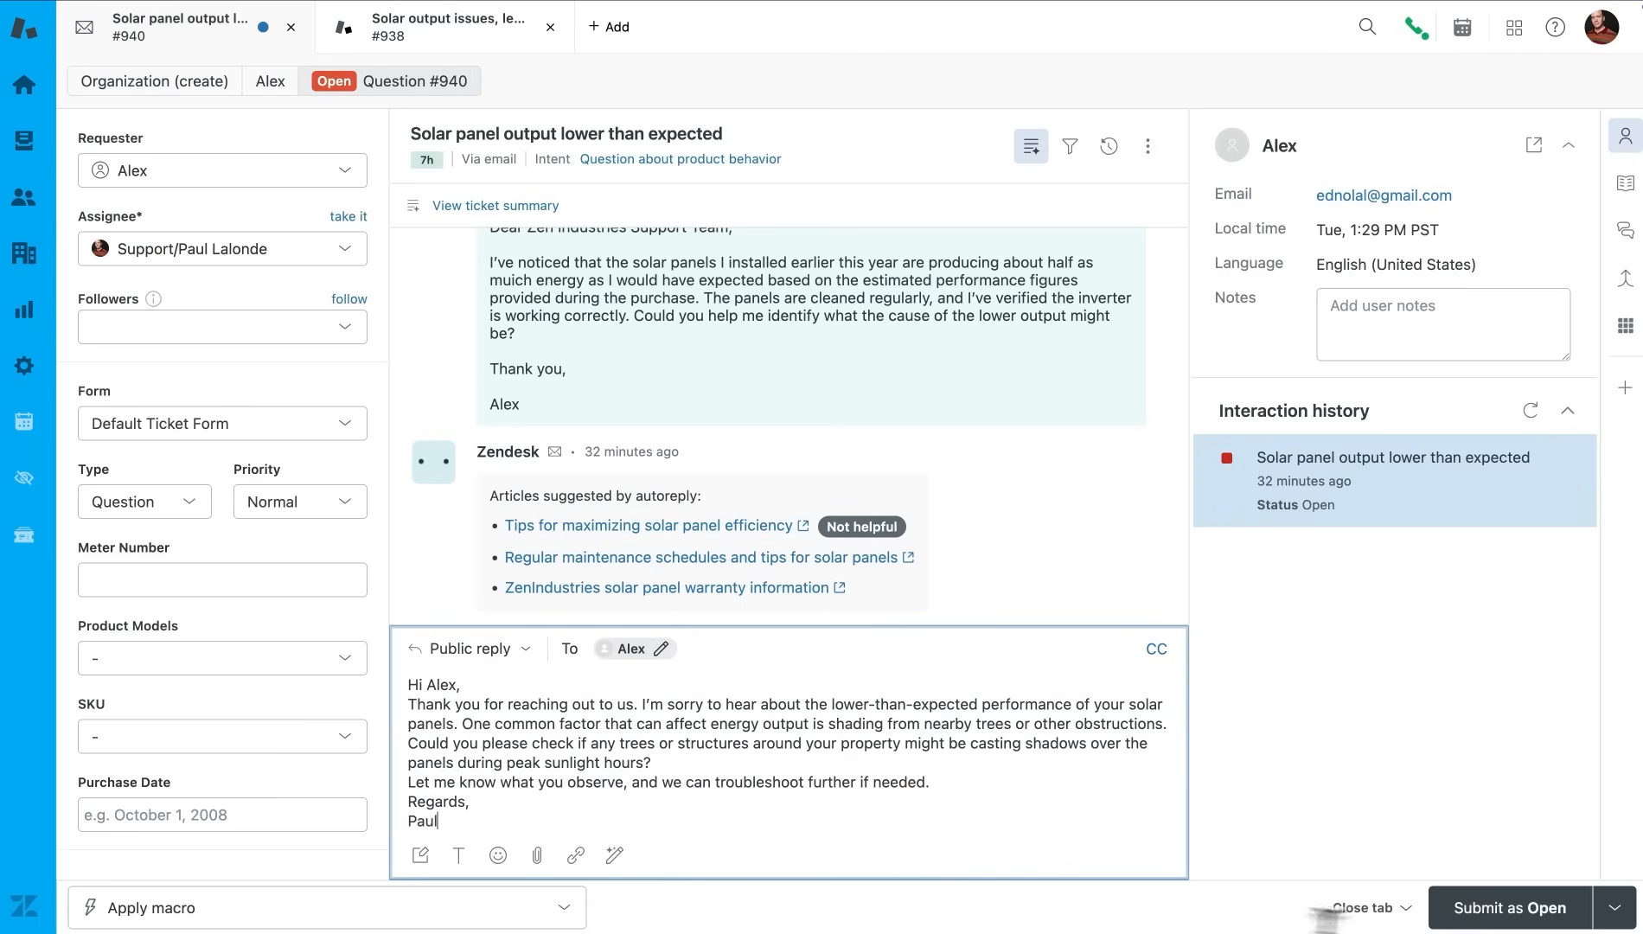
left_click(1613, 906)
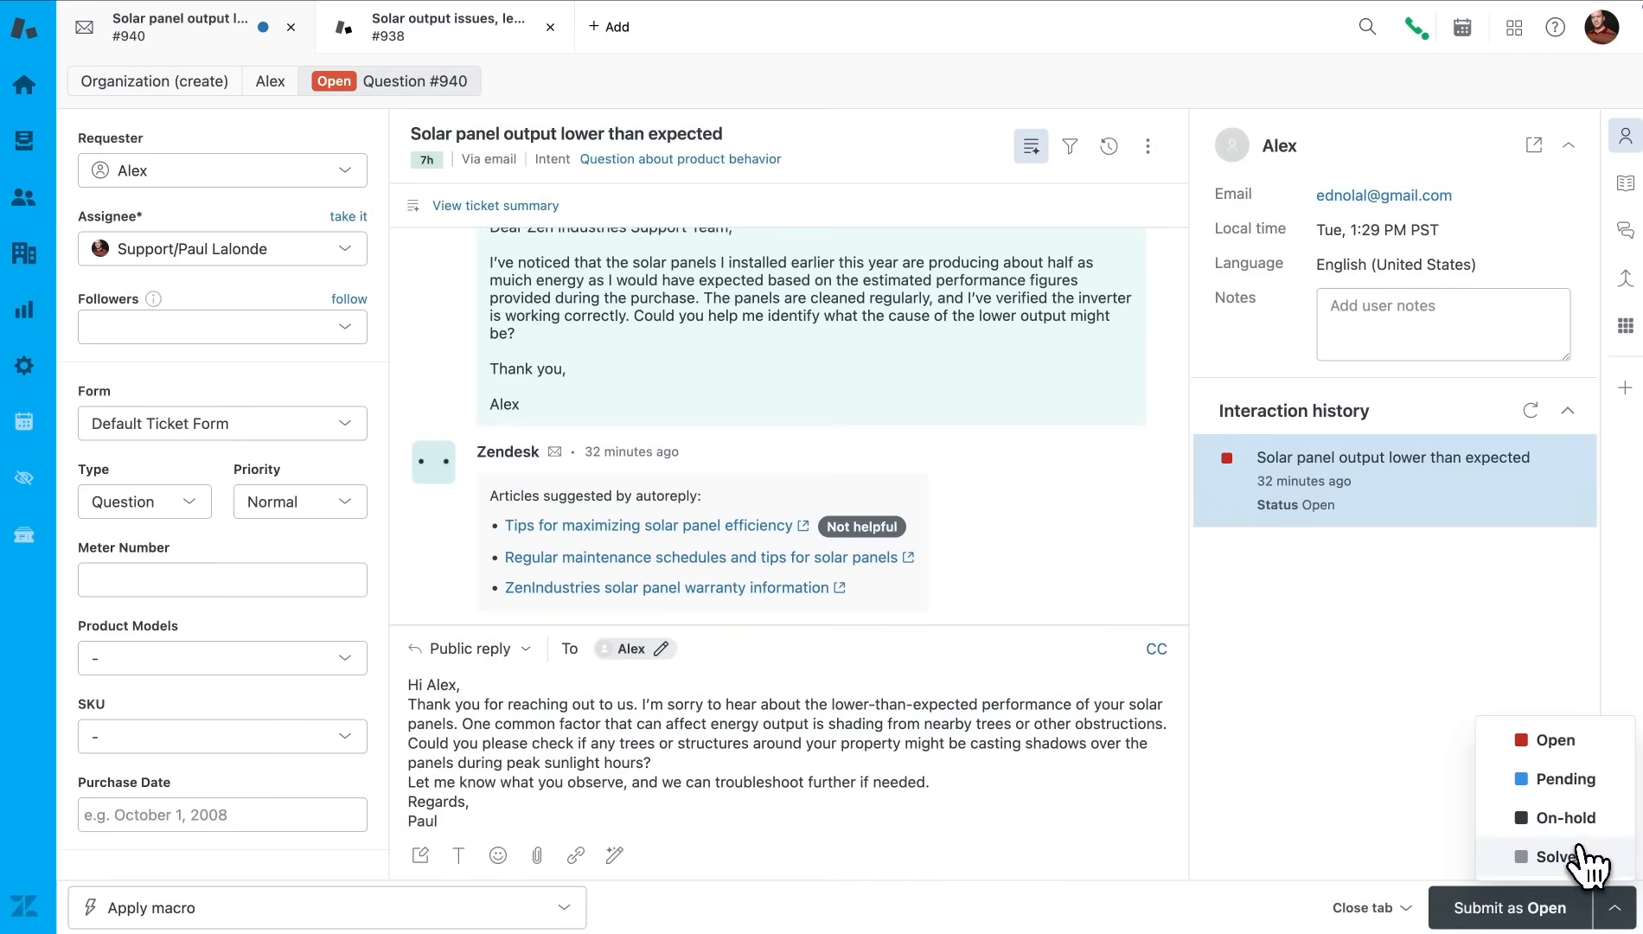
left_click(1560, 856)
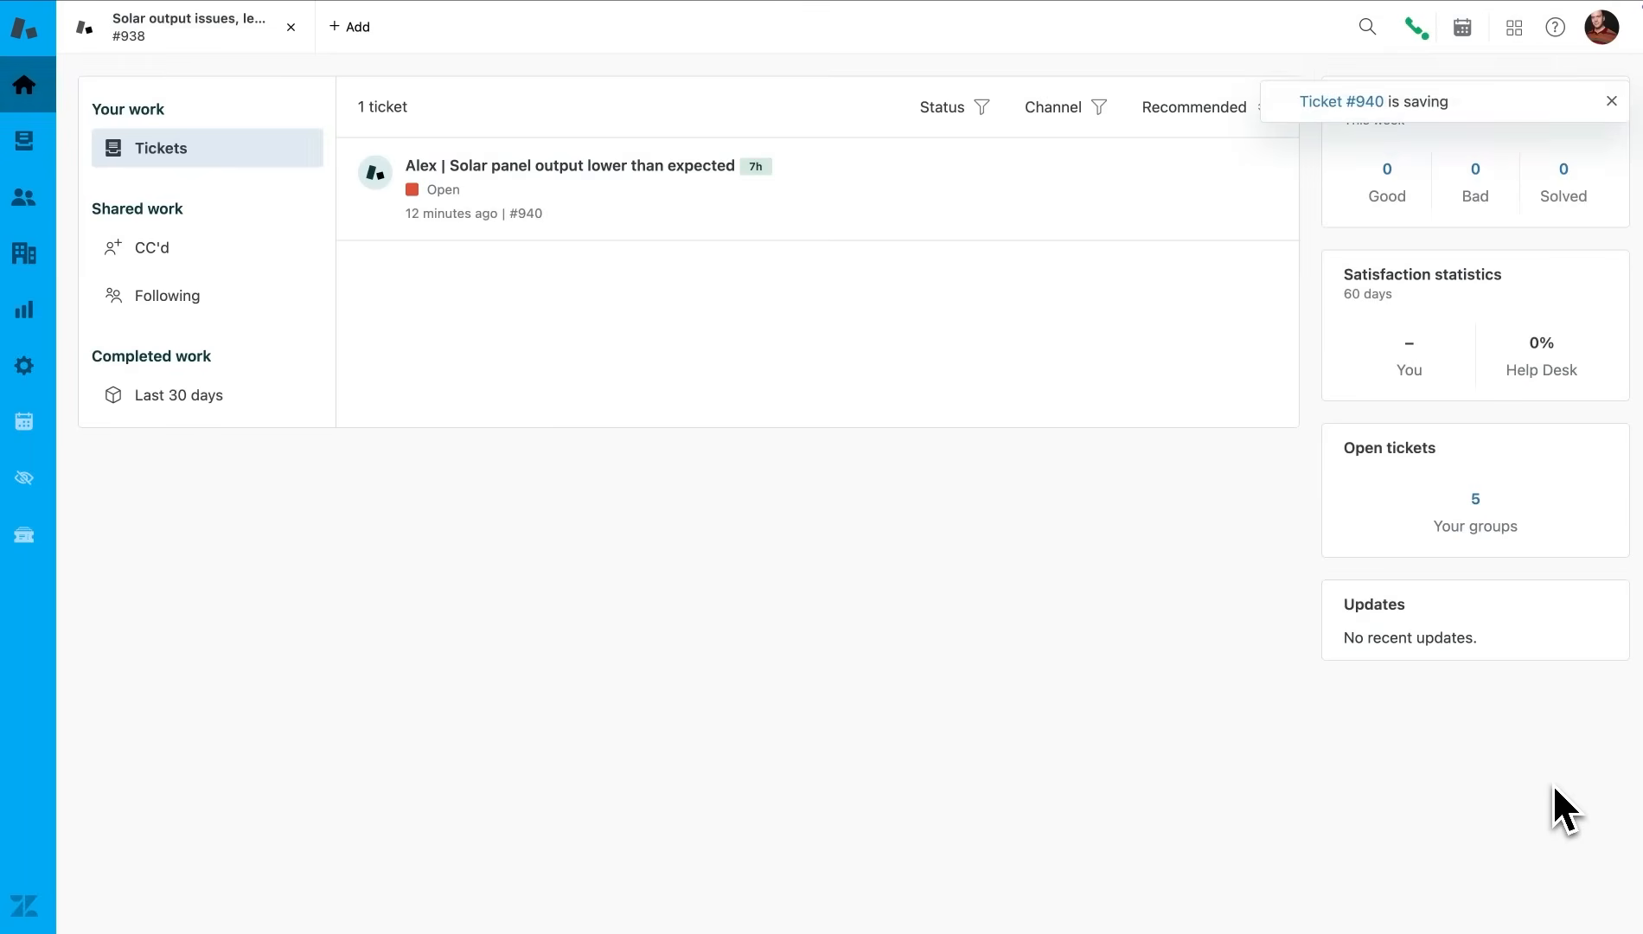